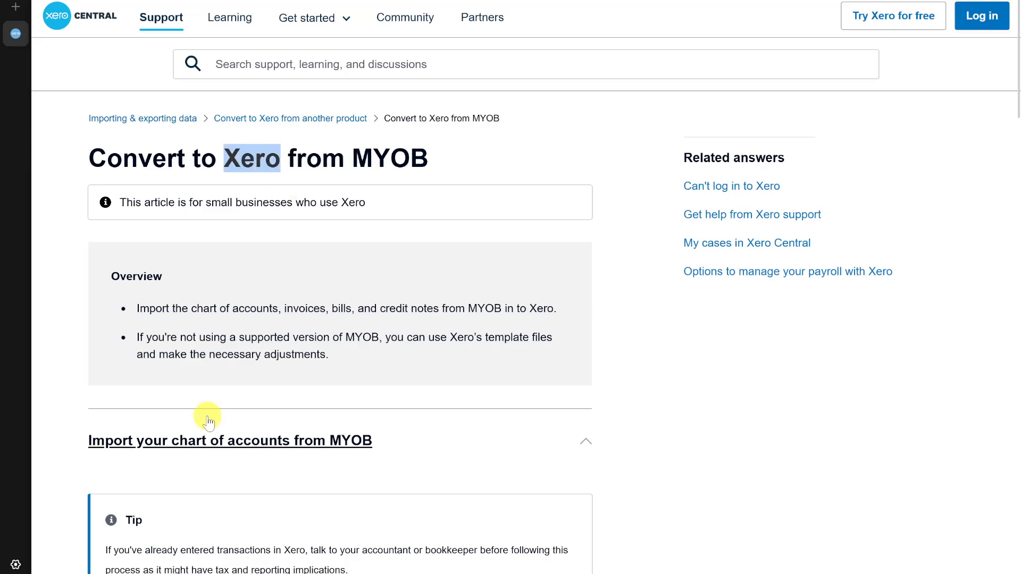
- Scroll to Step one and highlight the first supported MYOB version name
scroll("down", 3)
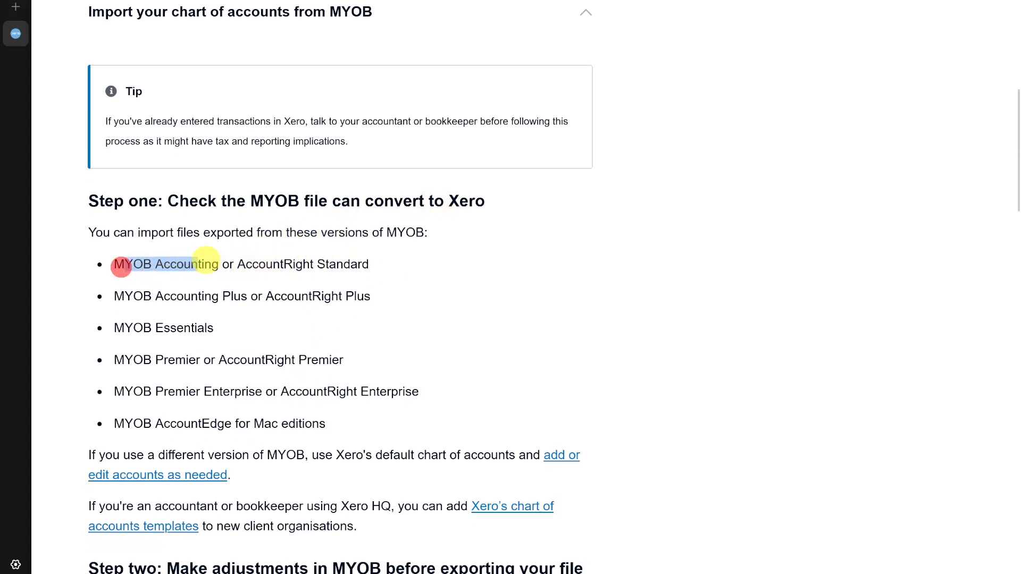
left_click_drag(130, 264, 368, 263)
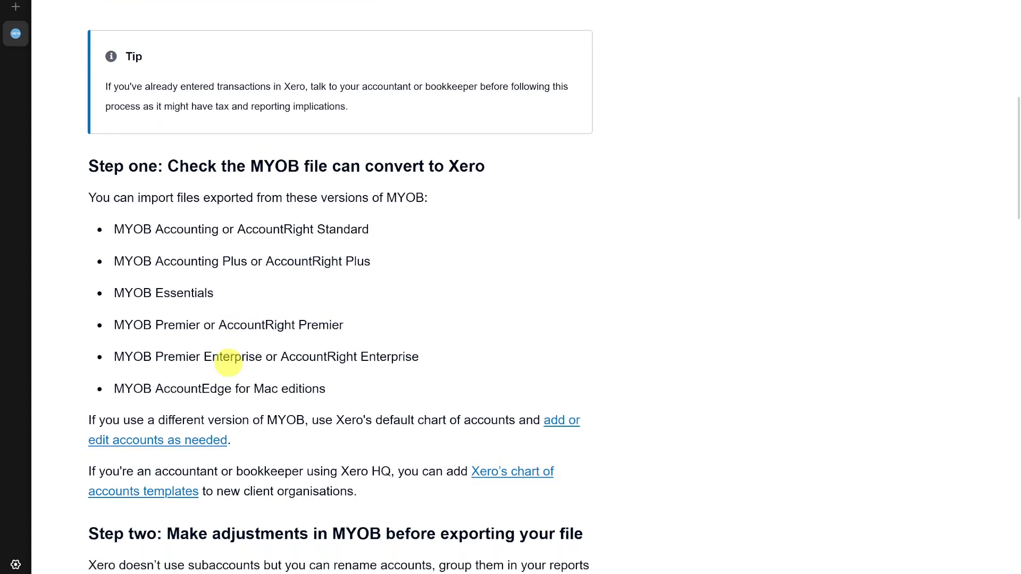
double_click(163, 275)
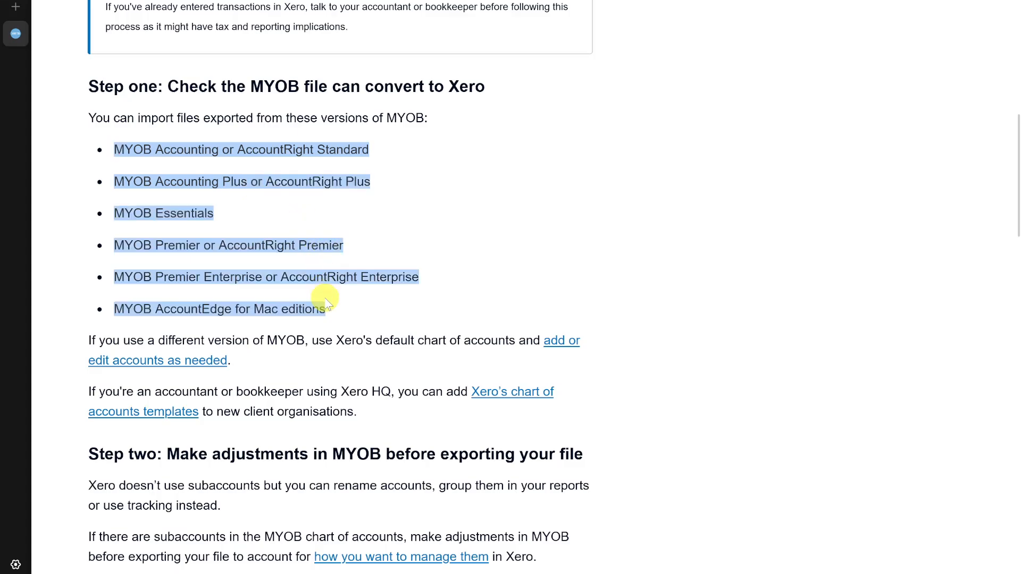
left_click(235, 244)
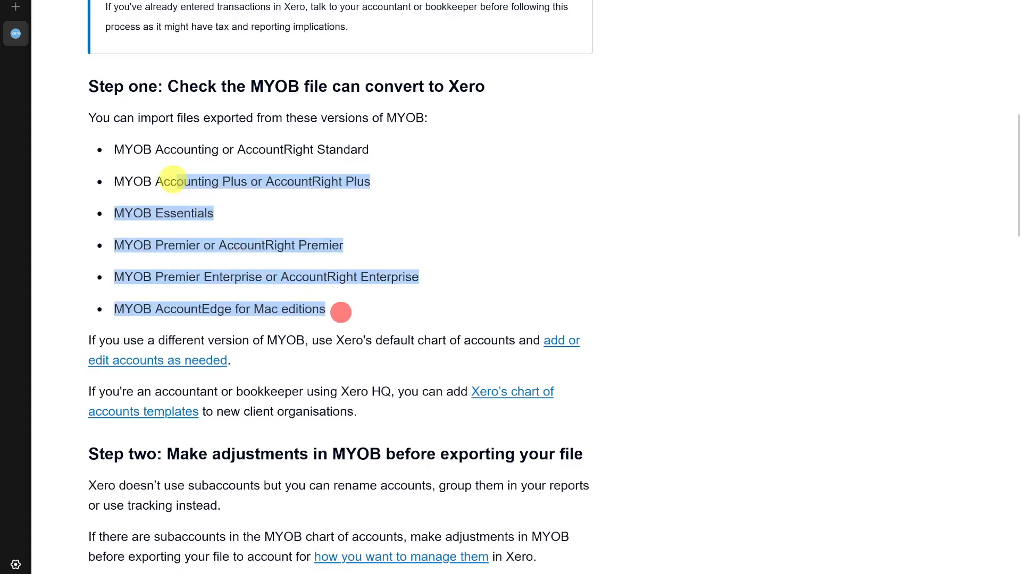
- Scroll past Step one to Step two's subaccount advice and the Step three heading
scroll("down", 3)
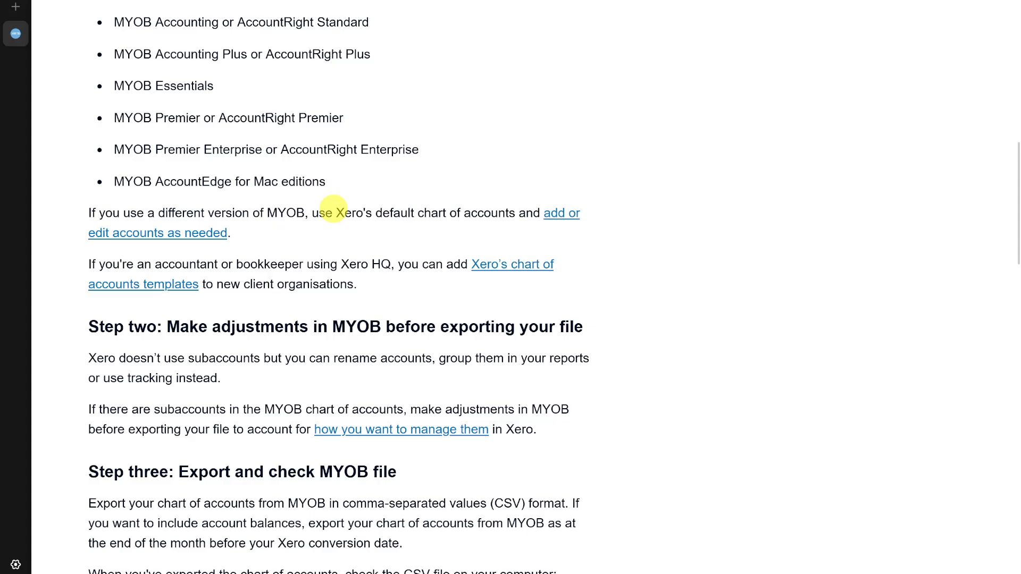
mouse_move(561, 220)
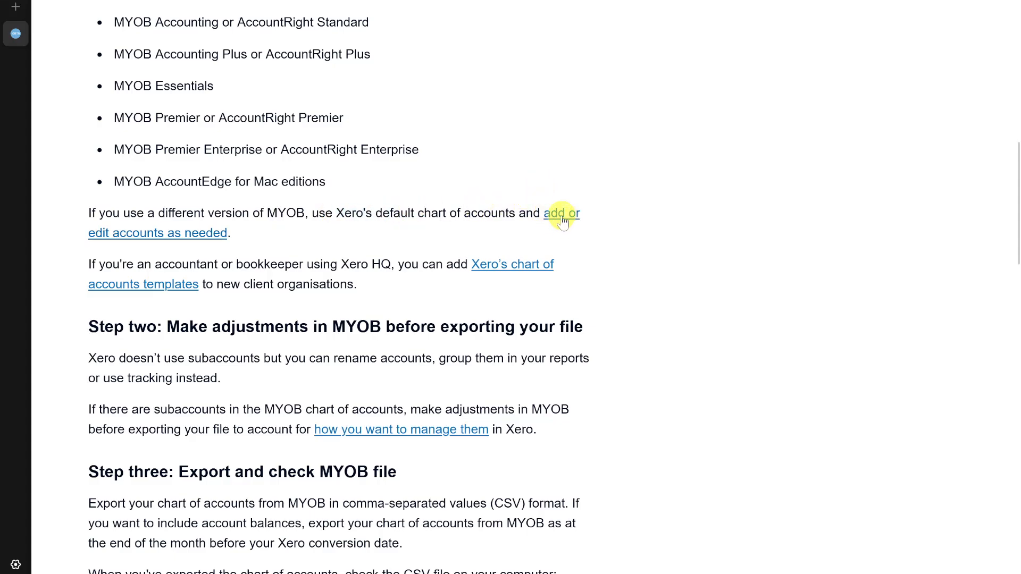
mouse_move(269, 397)
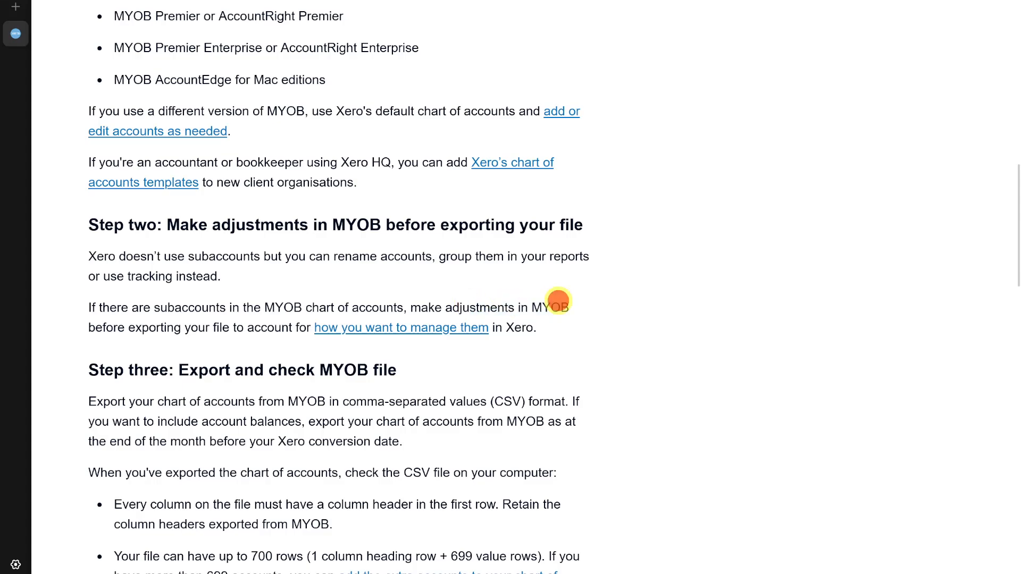
mouse_move(239, 327)
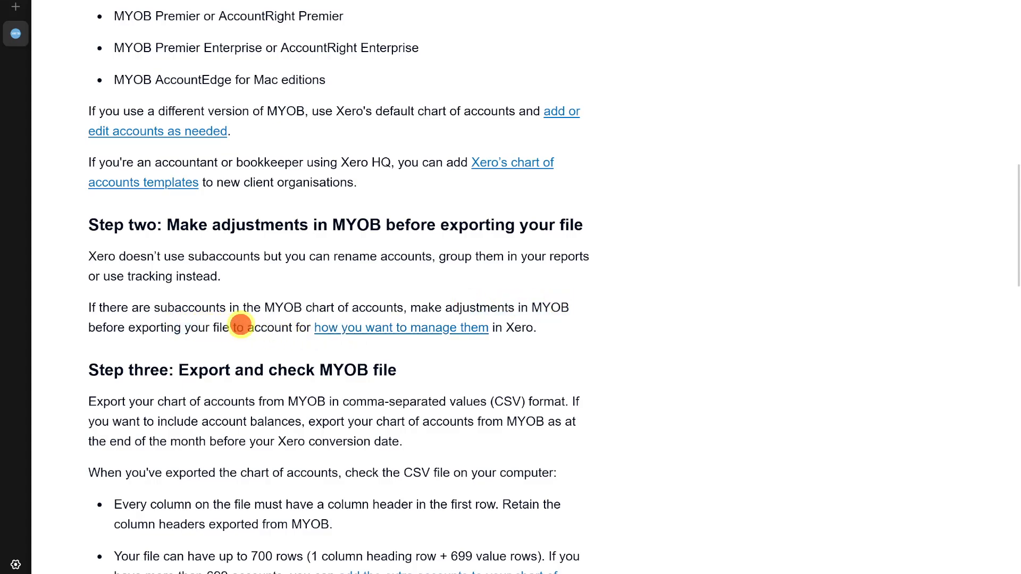
mouse_move(380, 332)
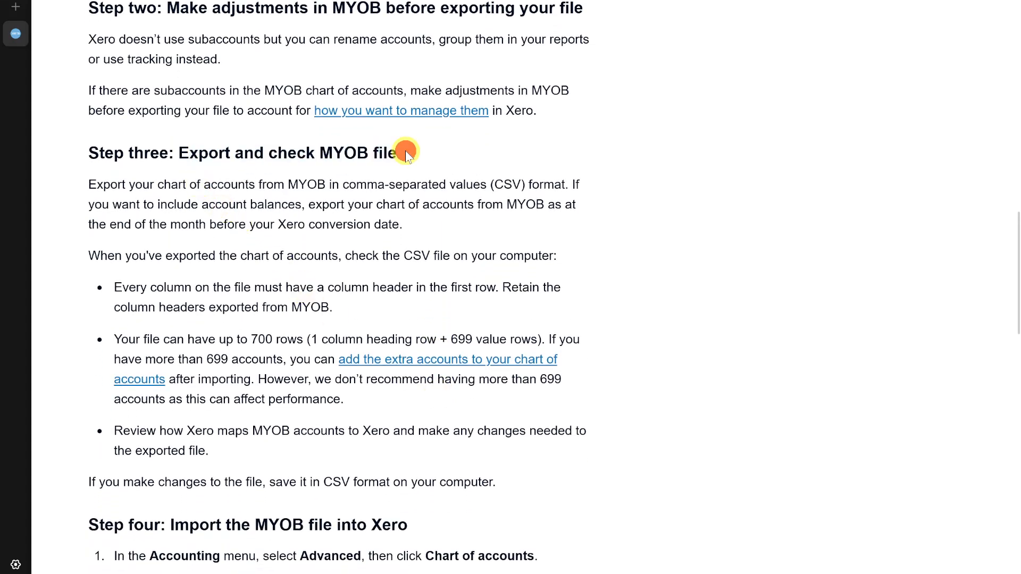
- Highlight Step three's CSV file checks while scrolling until Step four's first items show
left_click_drag(406, 151, 274, 185)
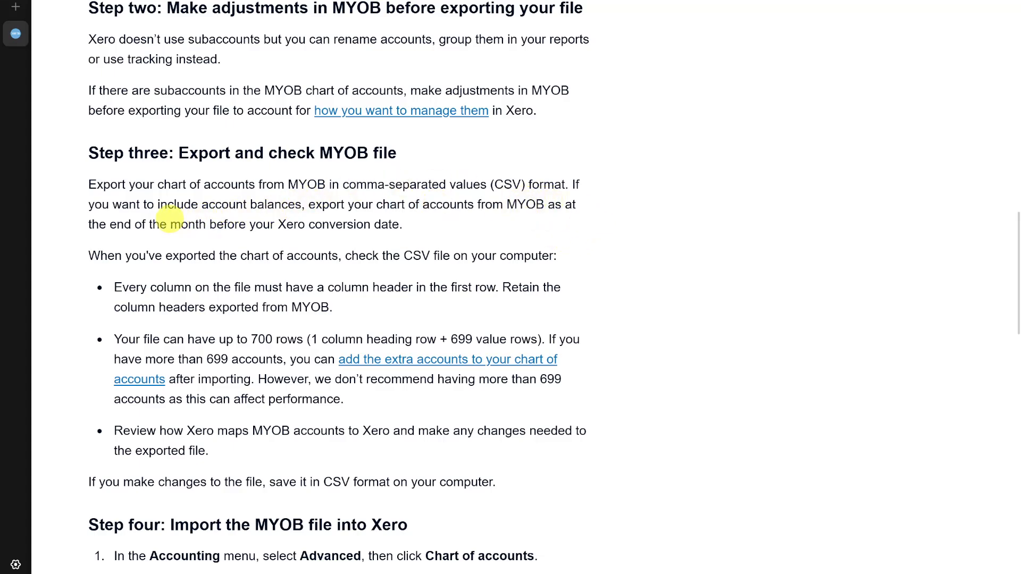
mouse_move(346, 238)
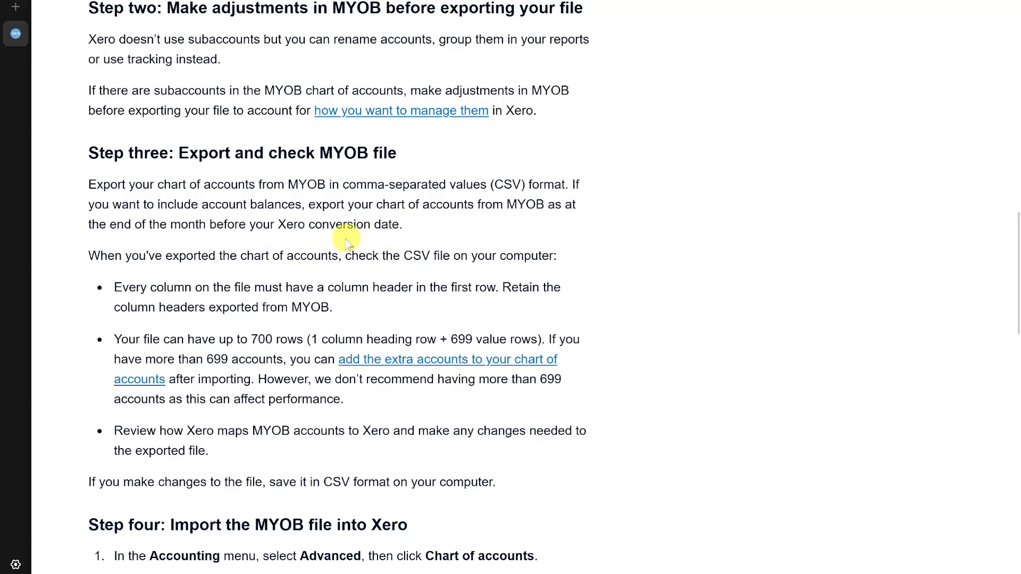
scroll("down", 3)
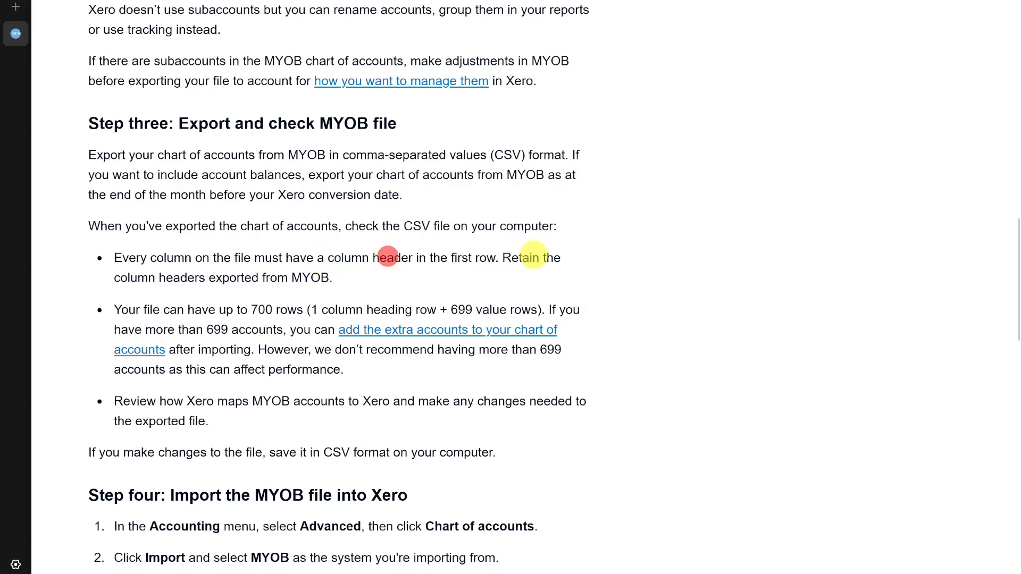
left_click_drag(533, 256, 189, 282)
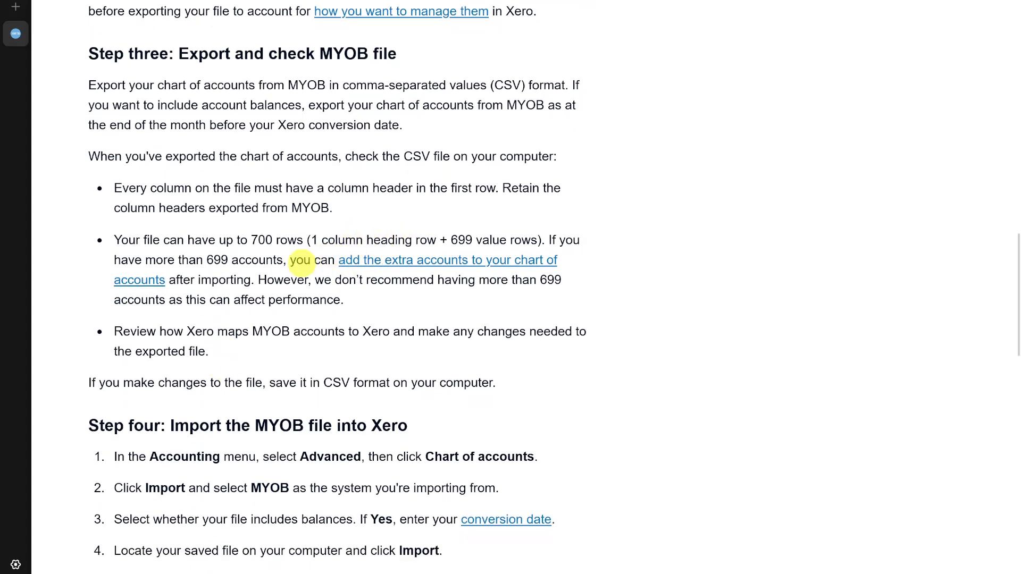
mouse_move(580, 277)
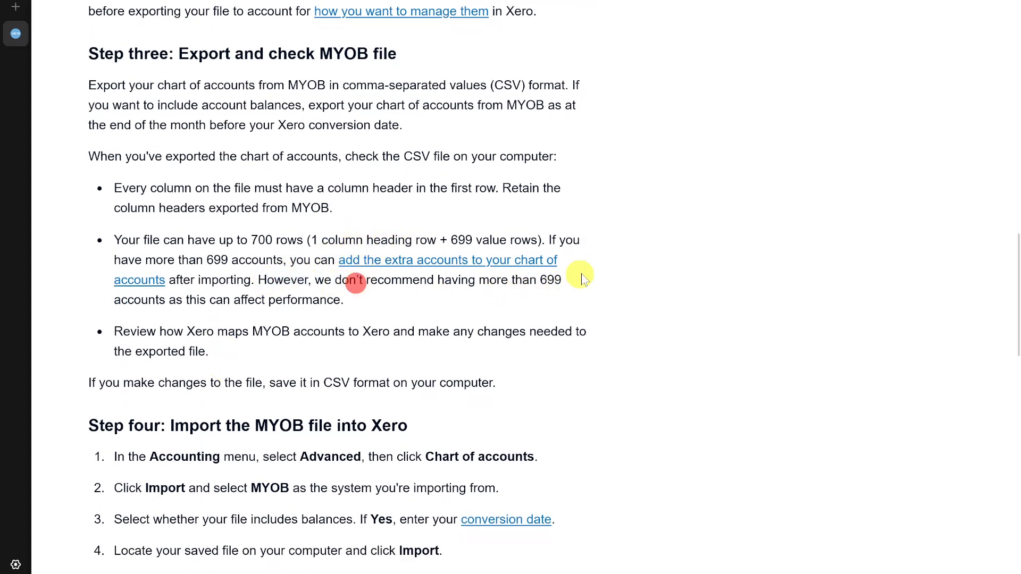
mouse_move(553, 311)
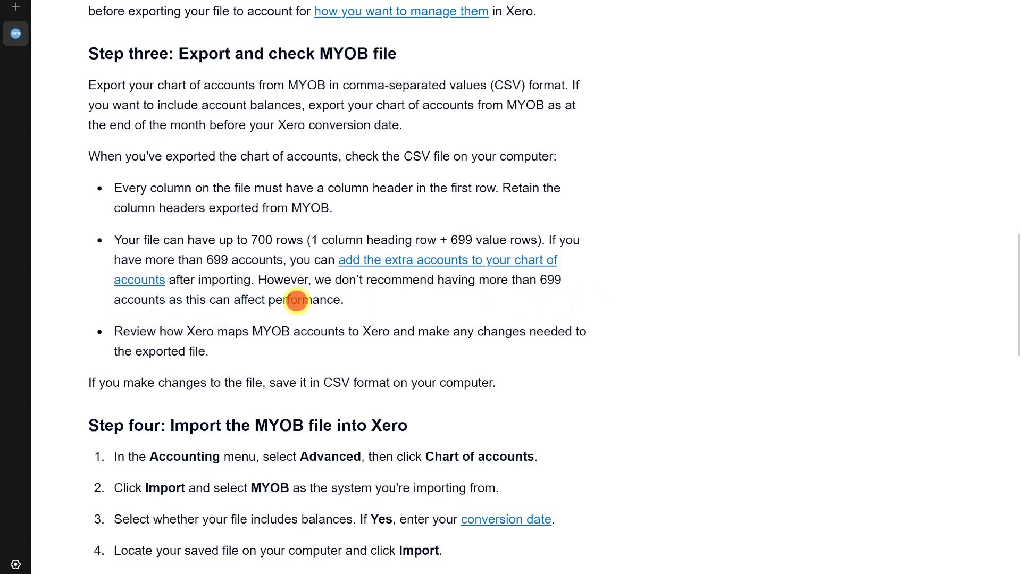
- Scroll through Step four's seven import steps, ending at saving conversion balances
scroll("down", 3)
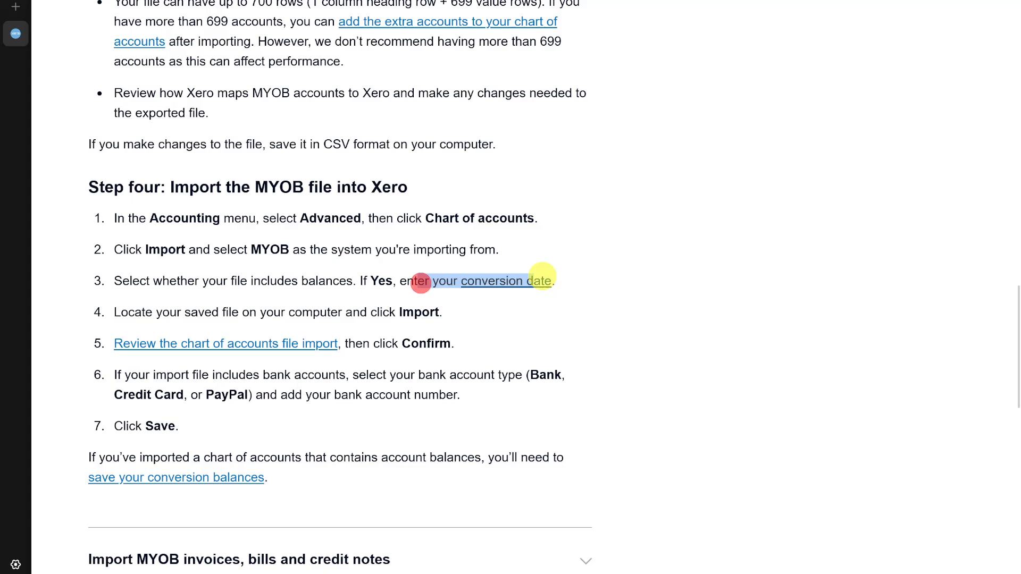
mouse_move(189, 312)
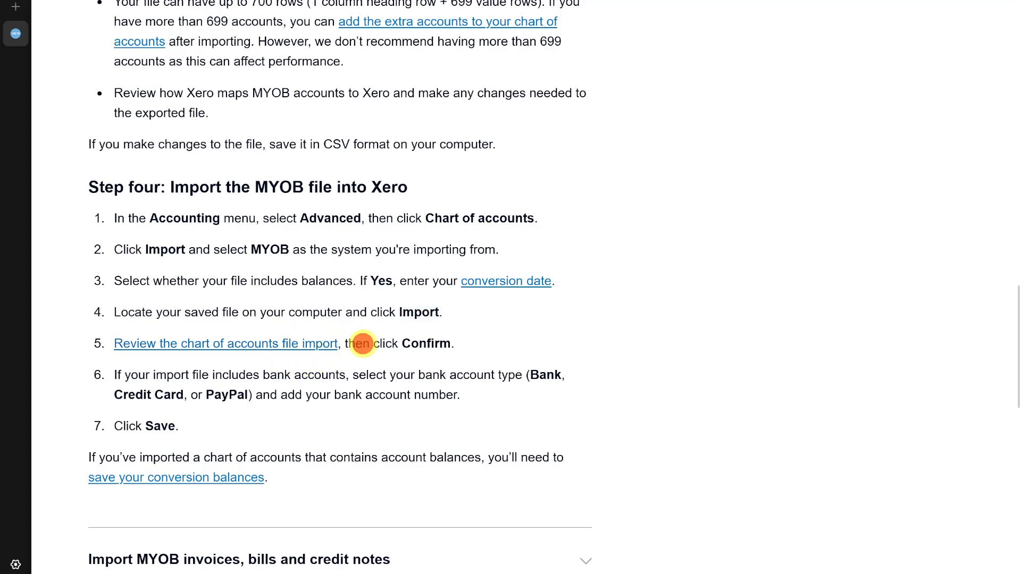
scroll("down", 3)
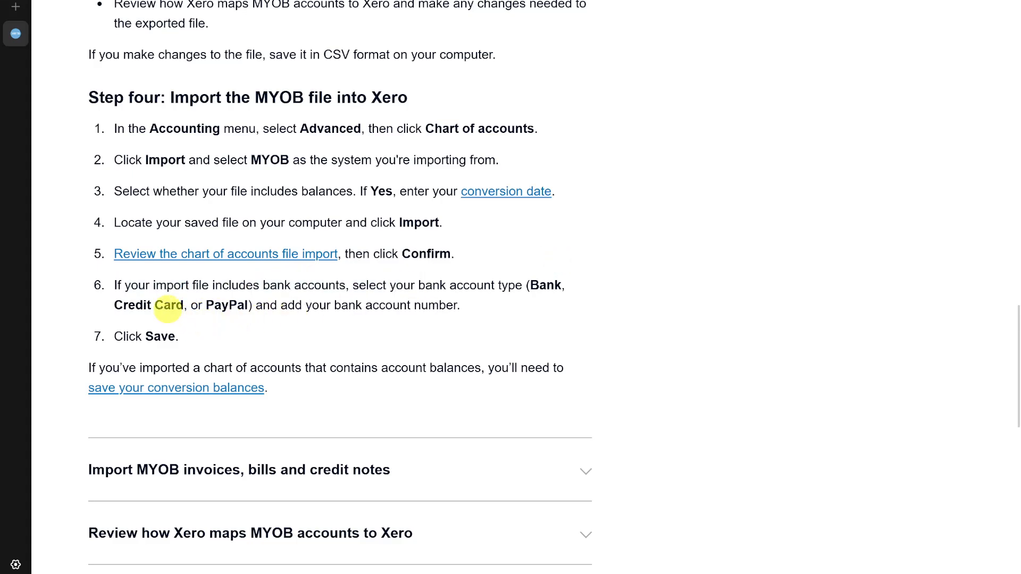
mouse_move(265, 325)
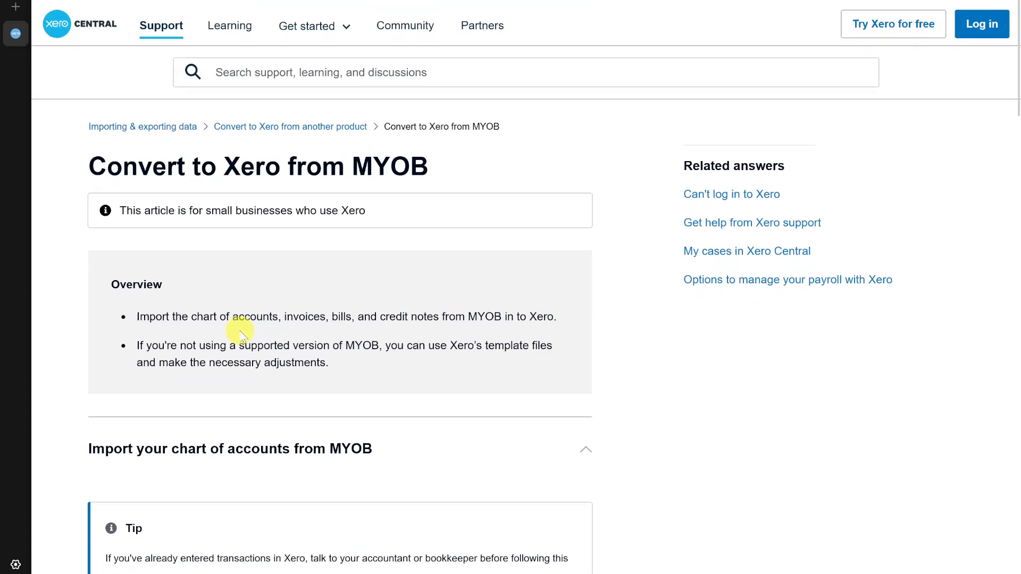
scroll("down", 3)
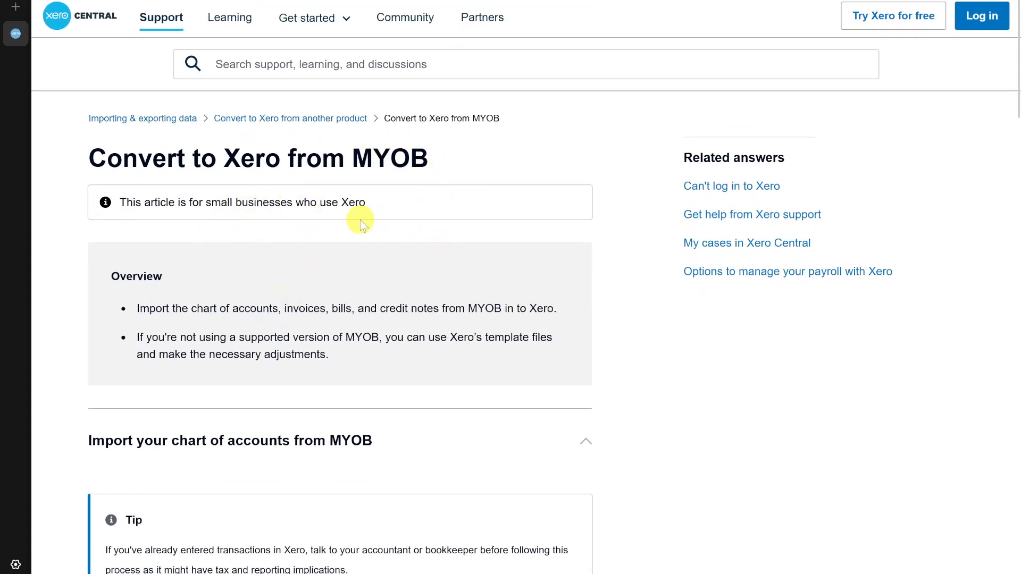